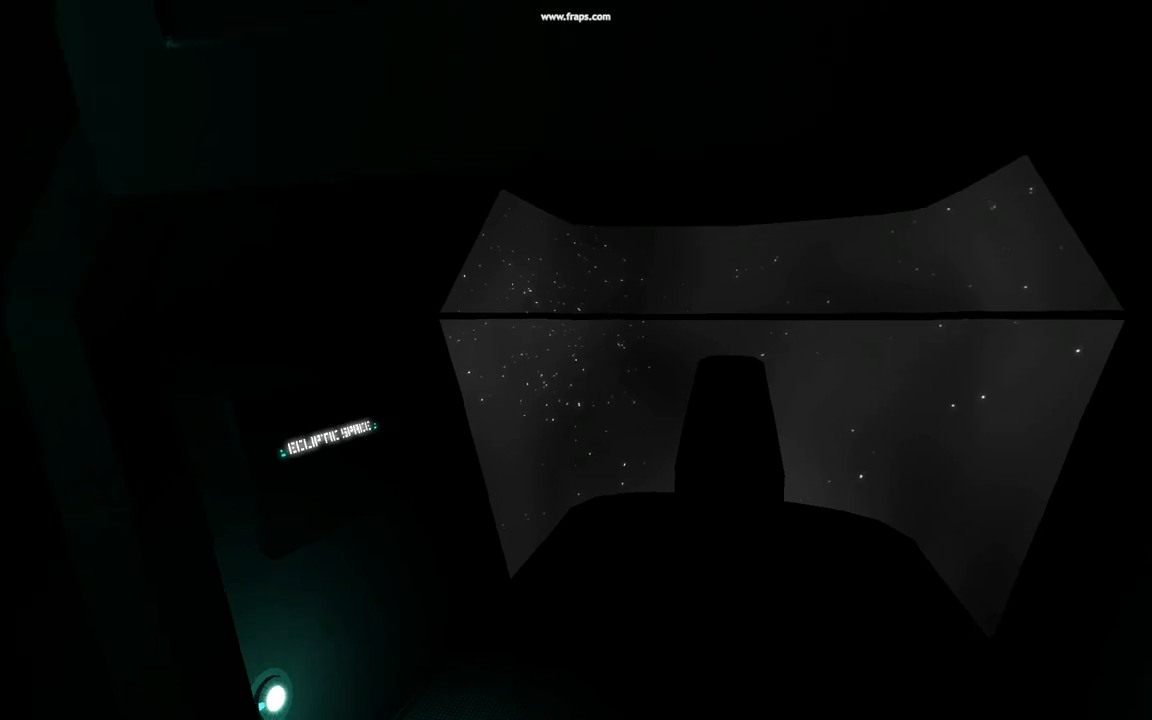
{"action": "mouse_move", "coordinate": [576, 360]}
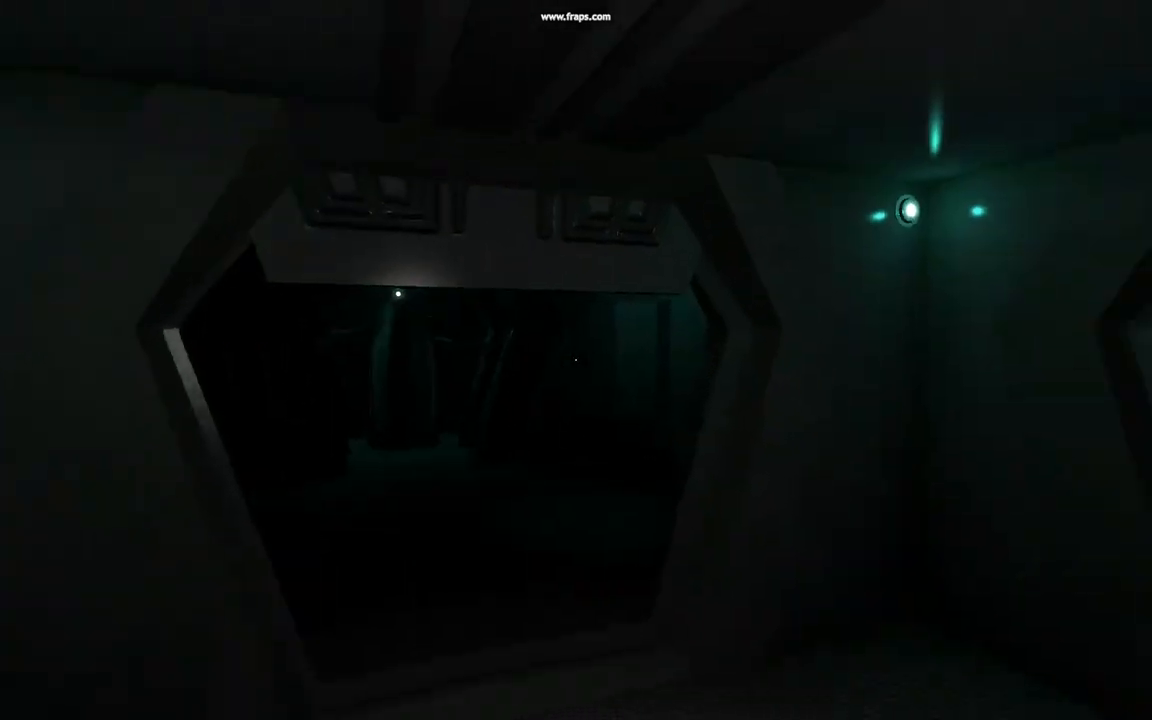
{"action": "mouse_move", "coordinate": [576, 360]}
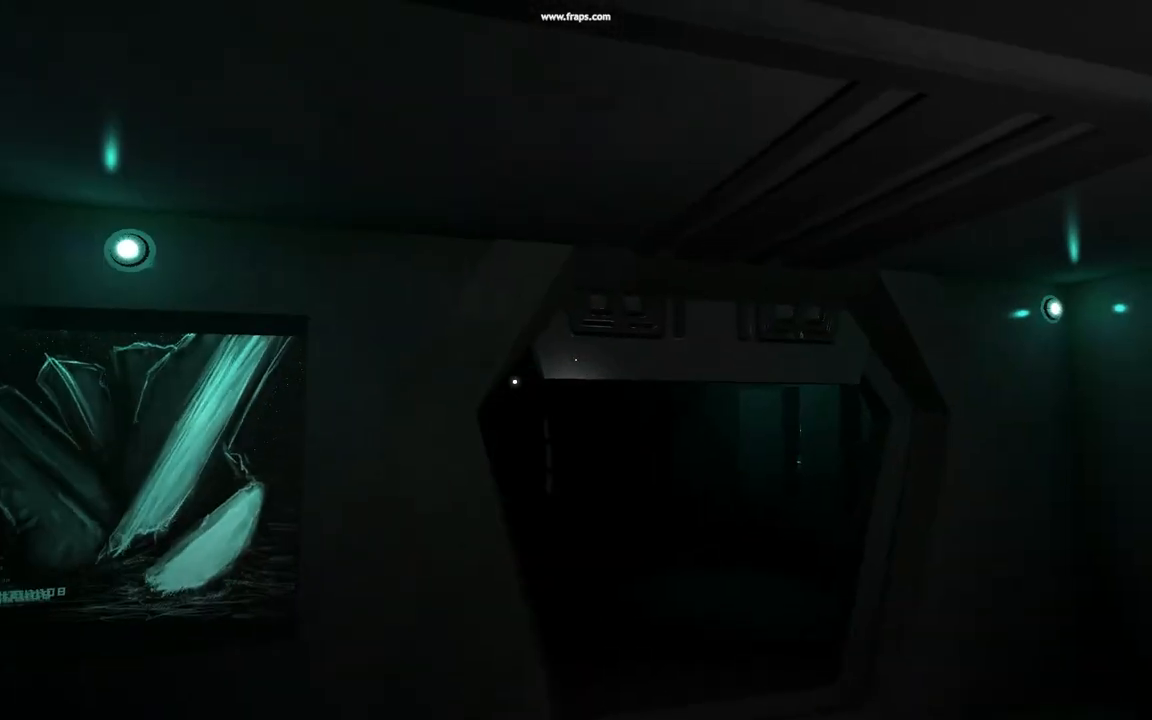